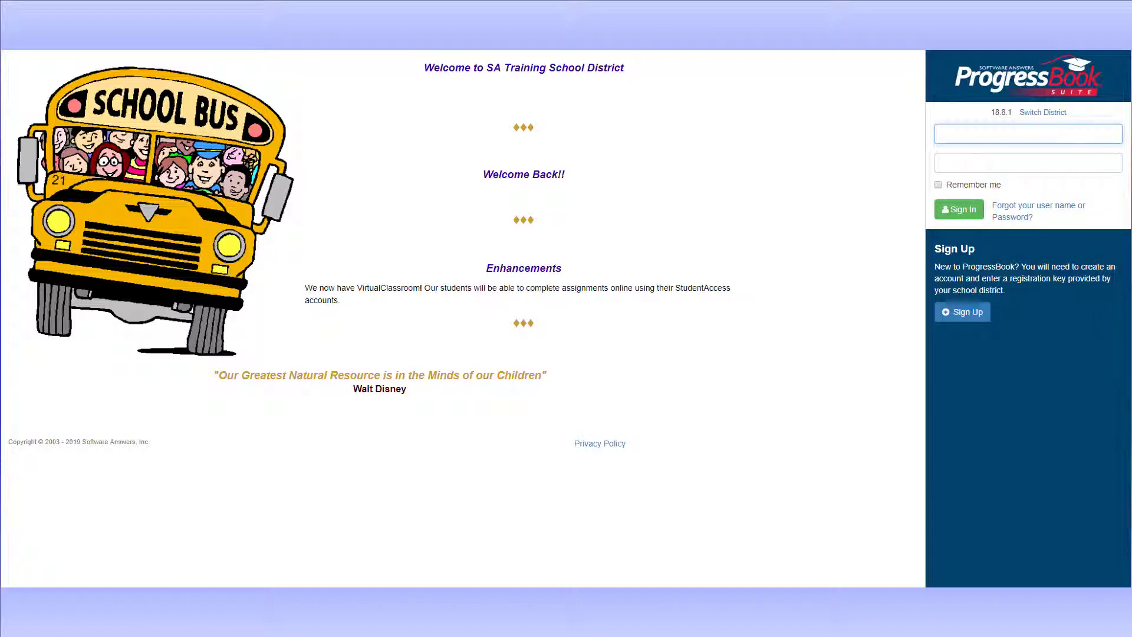
# - Start Account Recovery for a forgotten password via the 'Forgot your user name or Password?' link
pyautogui.click(1038, 206)
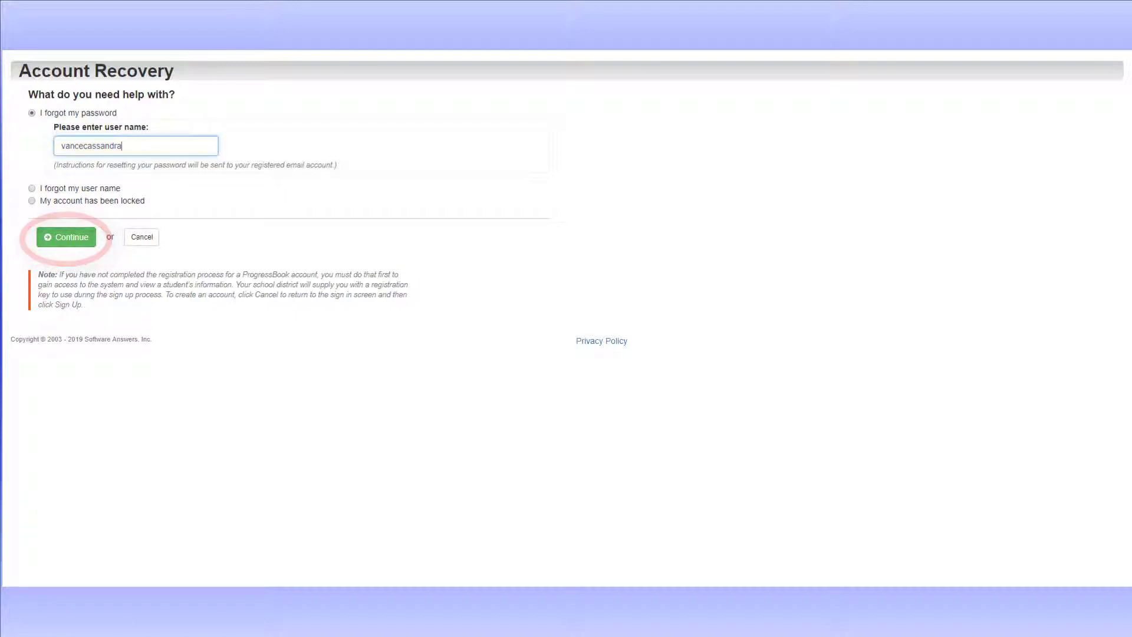
# - Submit the reset request with Continue, then sign in to reach the Planner for May 13–19
pyautogui.click(66, 237)
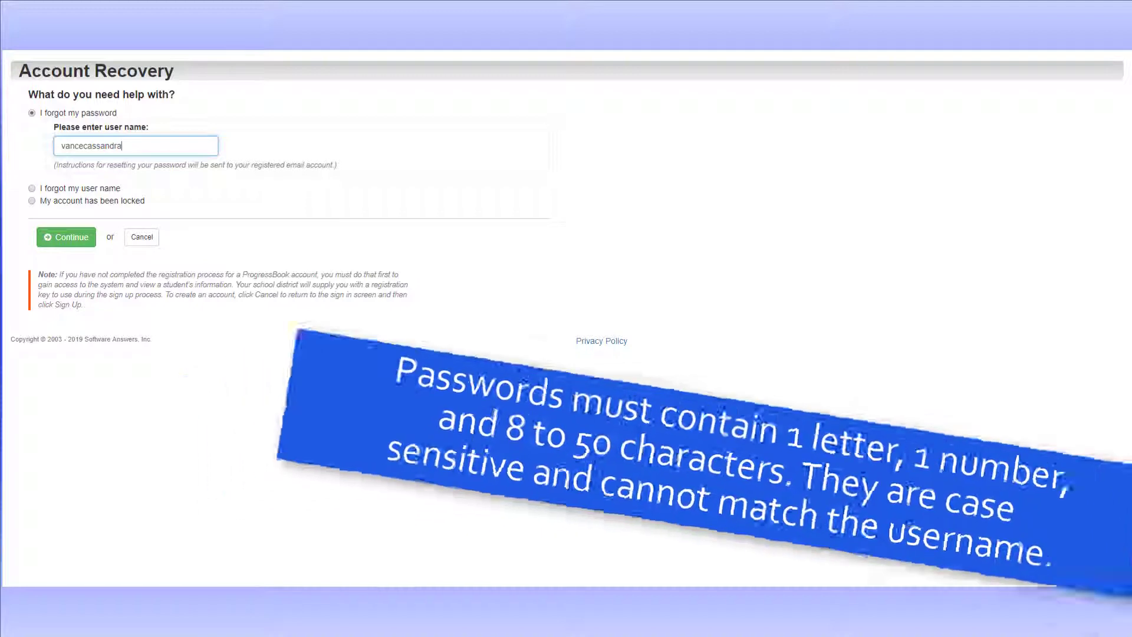
pyautogui.click(66, 237)
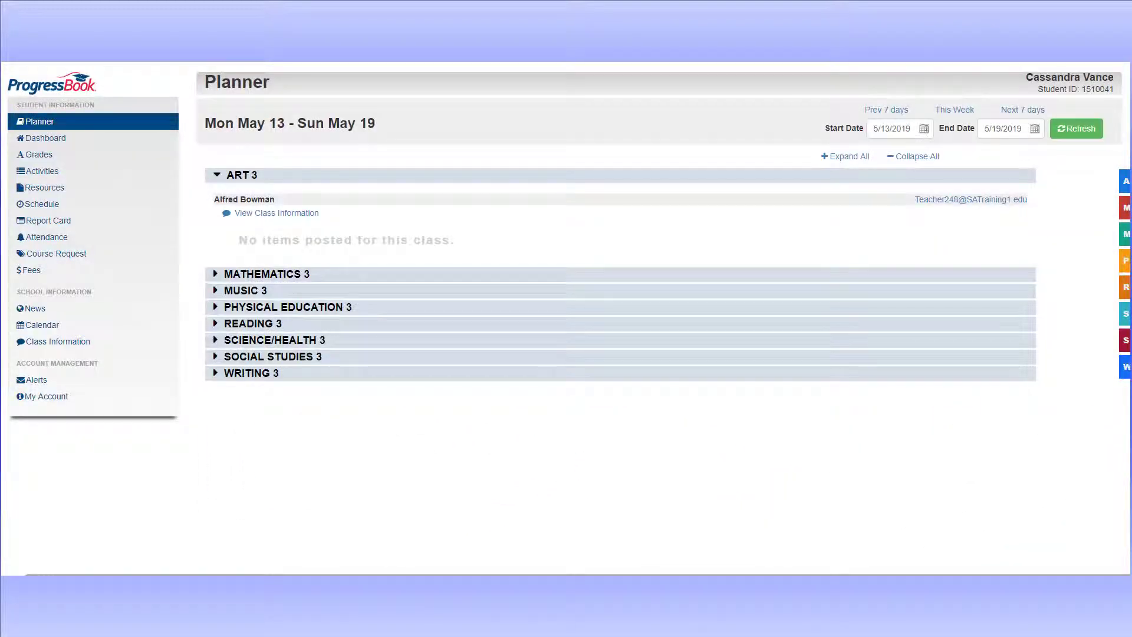